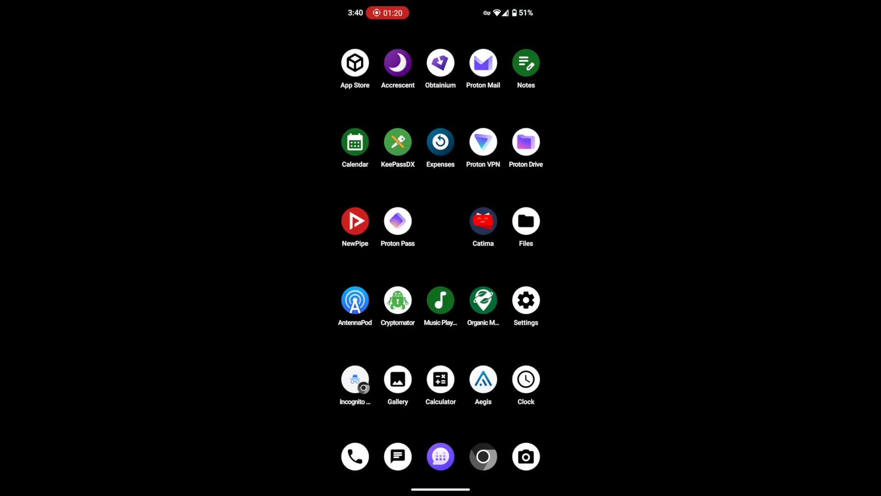
- Launch Accrescent from the home screen to its Installed list (Organic Maps, AppVerifier, Molly)
{"action": "left_click", "coordinate": [441, 458]}
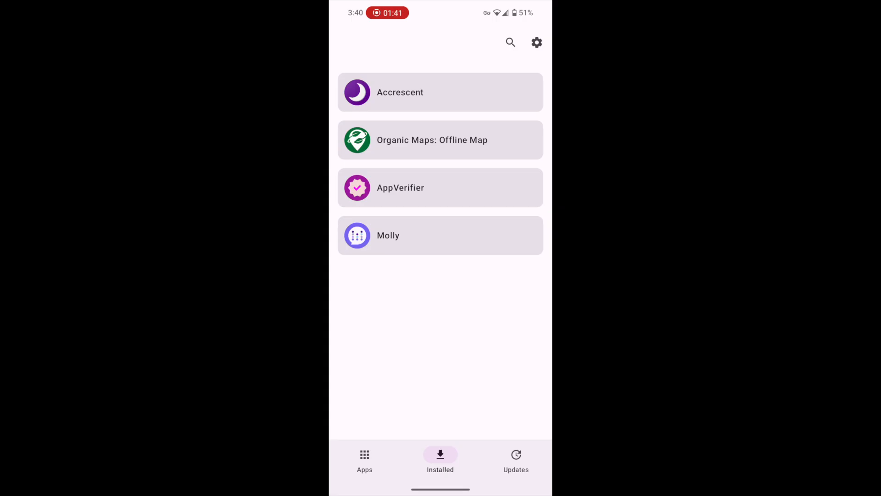
- Leave Accrescent and show the launcher's full alphabetical app drawer
{"action": "left_click", "coordinate": [364, 454]}
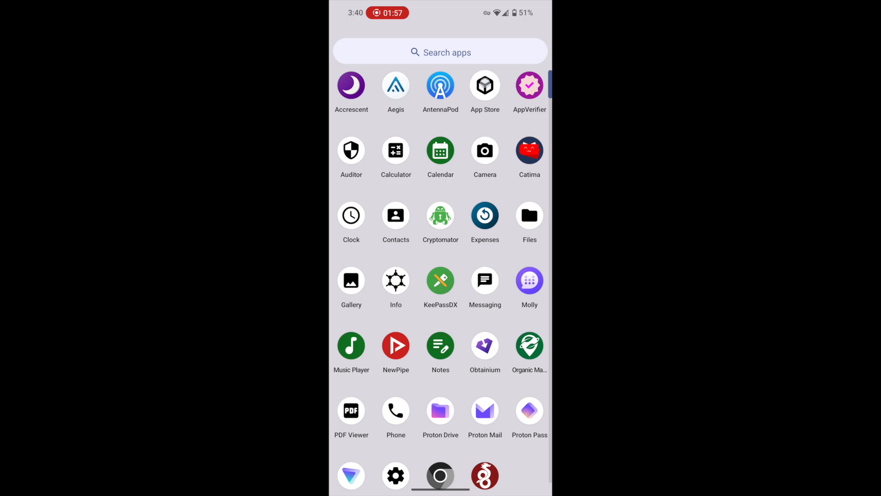
- Launch the GrapheneOS App Store and scroll its searchable list of packages with verification marks
{"action": "left_click", "coordinate": [485, 87]}
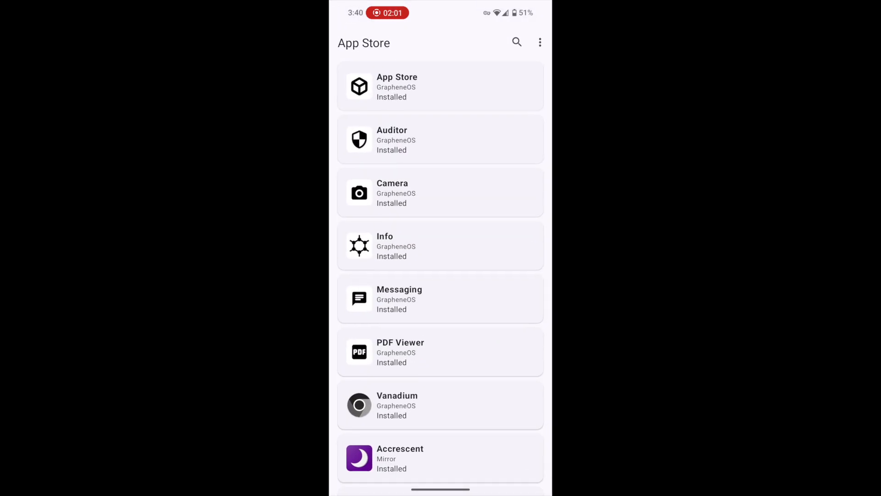
{"action": "scroll", "scroll_direction": "down", "scroll_amount": 3}
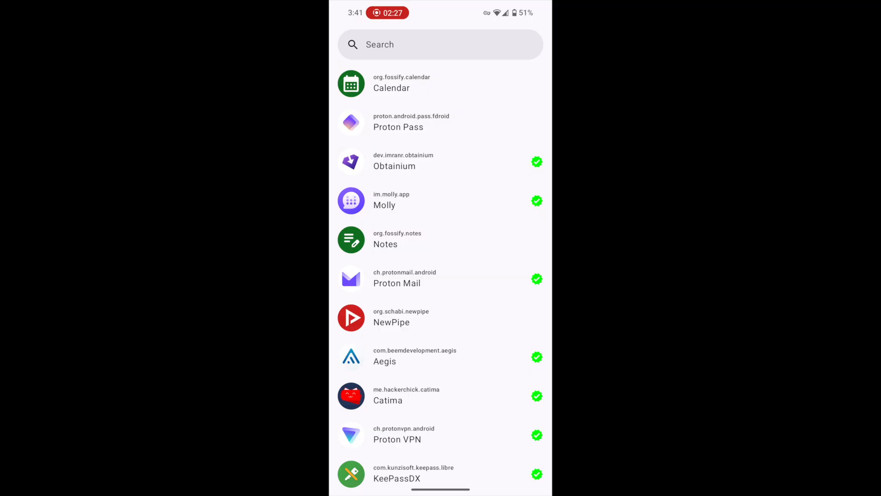
- Scroll AppVerifier's package list to reveal Cryptomator and Accrescent with their verified check marks
{"action": "scroll", "scroll_direction": "down", "scroll_amount": 3}
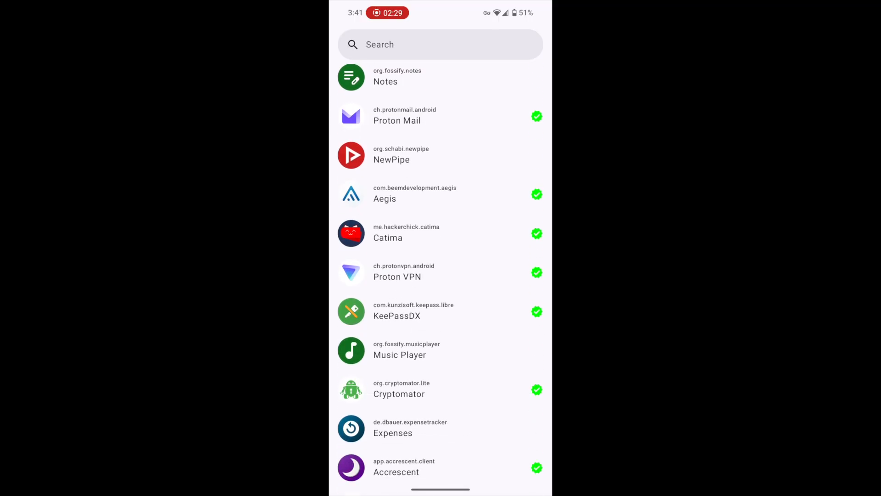
{"action": "scroll", "scroll_direction": "down", "scroll_amount": 3}
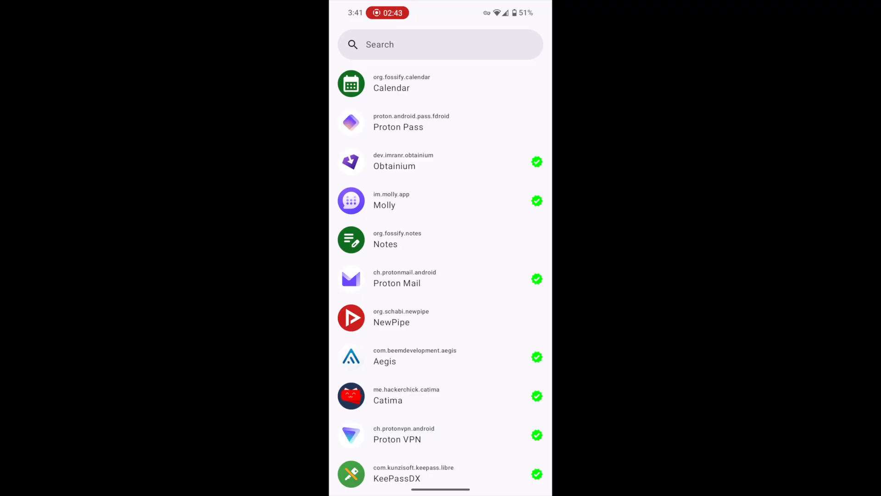
- Exit AppVerifier and show the full app drawer from Accrescent to Proton Pass
{"action": "left_click", "coordinate": [392, 83]}
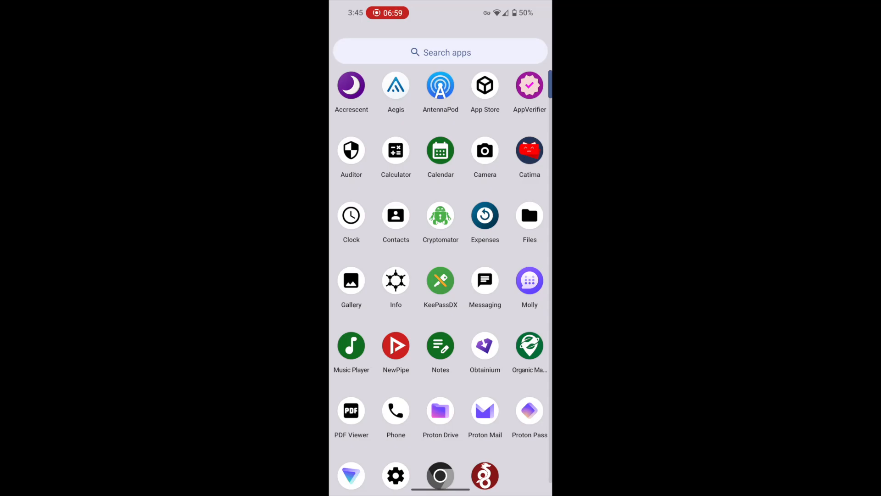
{"action": "left_click", "coordinate": [485, 215]}
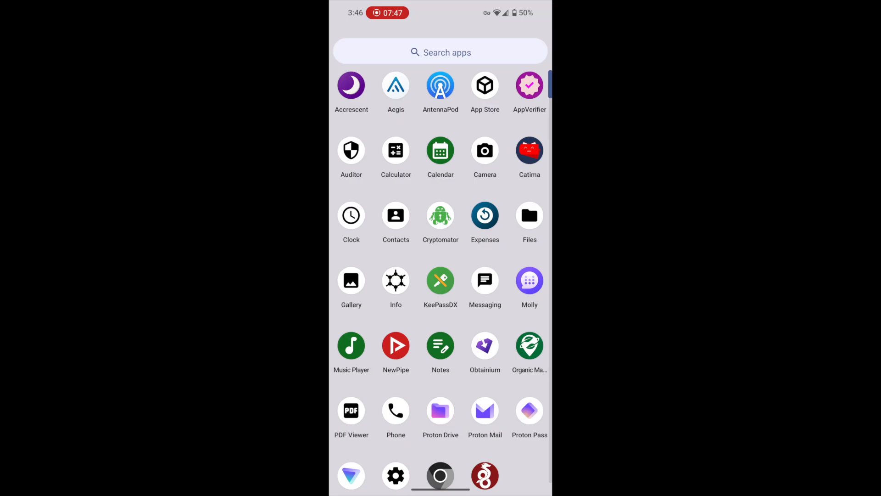
- Bring up Obtainium's tracked apps with versions, including Aegis, AntennaPod and Calendar
{"action": "scroll", "scroll_direction": "down", "scroll_amount": 3}
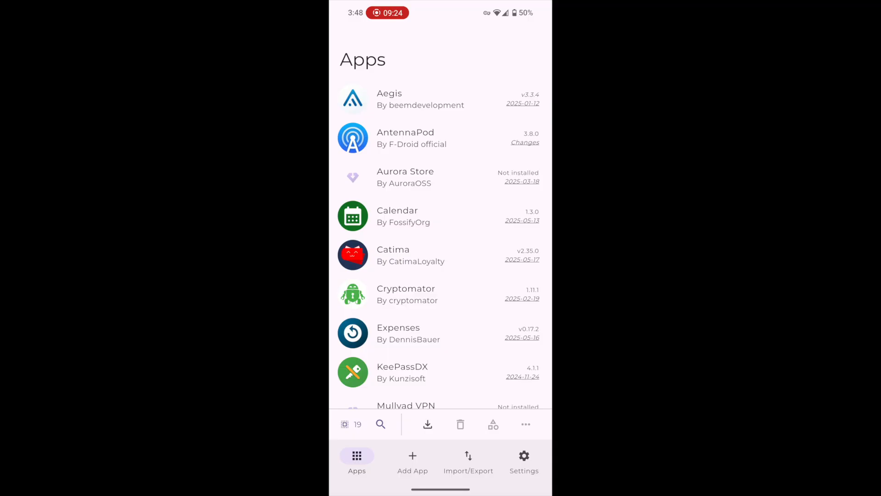
- Scroll Obtainium's Apps tab past Aurora Store and Mullvad VPN marked Not installed, through NewPipe, Notes and Proton apps
{"action": "scroll", "scroll_direction": "down", "scroll_amount": 3}
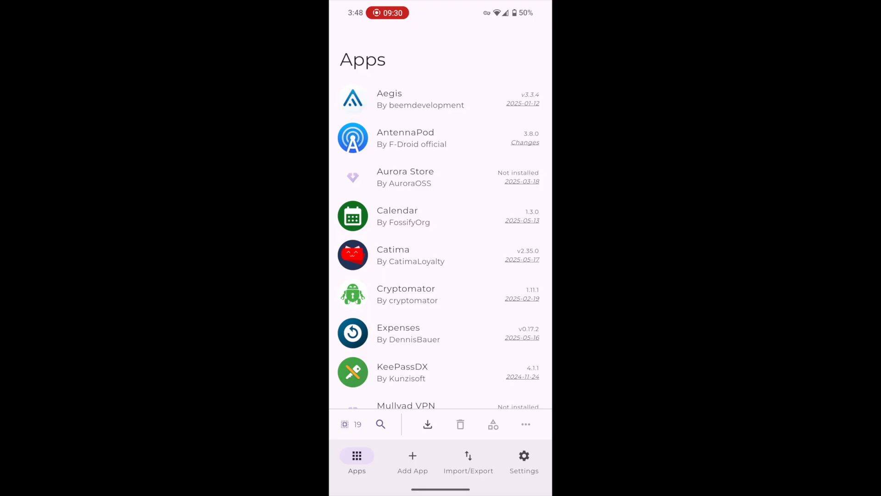
{"action": "scroll", "scroll_direction": "down", "scroll_amount": 3}
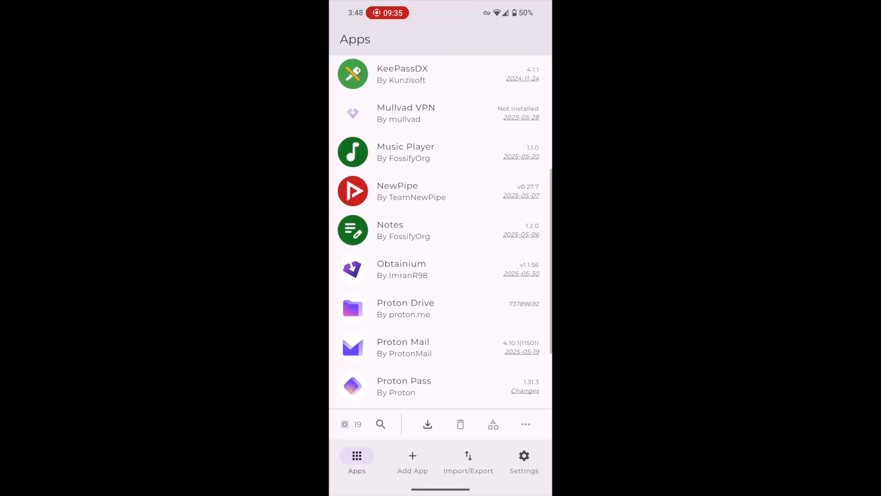
{"action": "scroll", "scroll_direction": "down", "scroll_amount": 3}
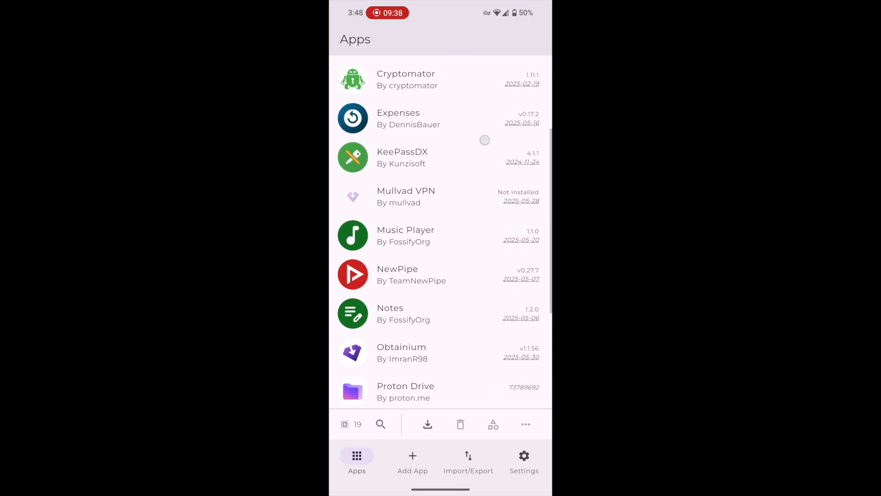
{"action": "scroll", "scroll_direction": "down", "scroll_amount": 3}
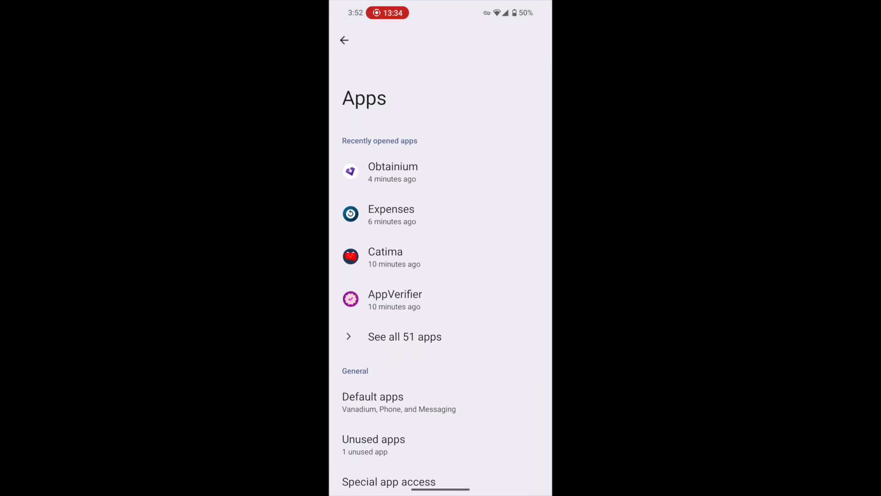
- Show all 51 apps in Settings and scroll to Tesla, Vanguard and Zoom marked not installed for this user
{"action": "left_click", "coordinate": [404, 336]}
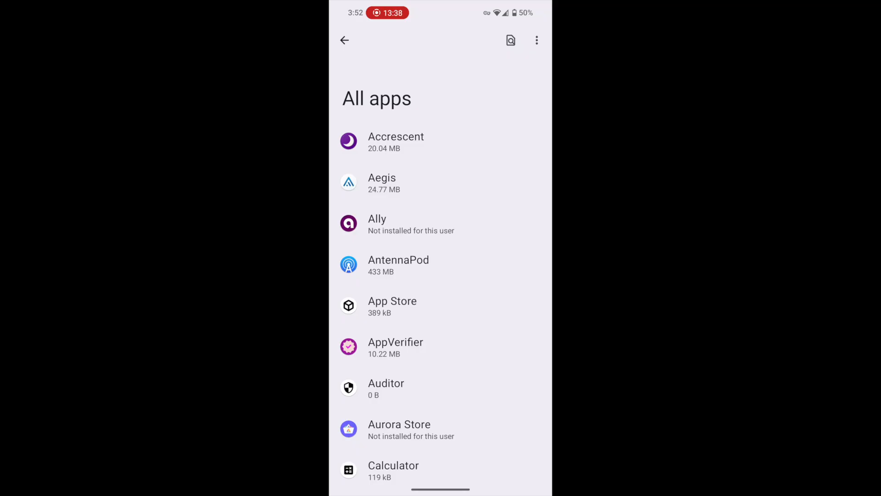
{"action": "scroll", "scroll_direction": "down", "scroll_amount": 3}
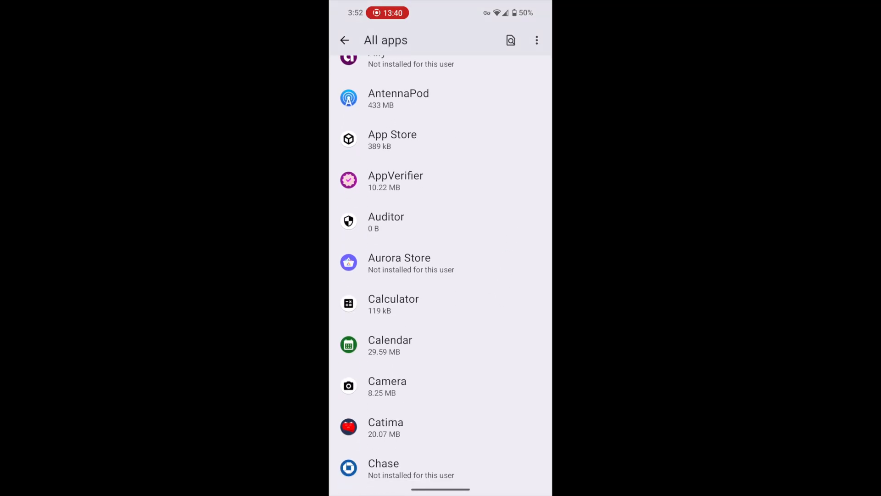
{"action": "left_click", "coordinate": [399, 263]}
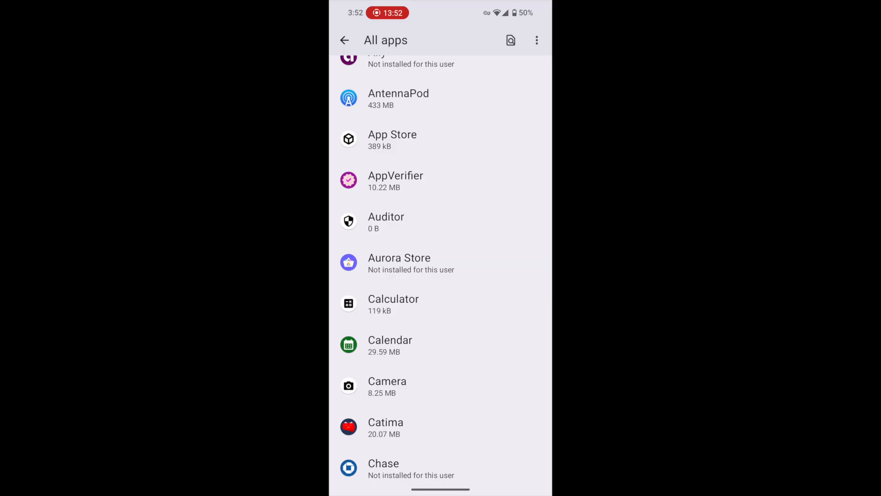
{"action": "scroll", "scroll_direction": "down", "scroll_amount": 3}
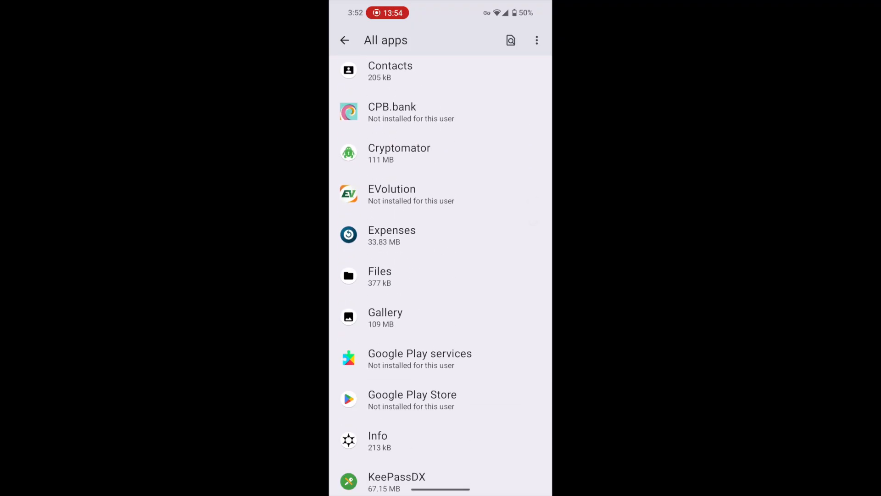
{"action": "scroll", "scroll_direction": "down", "scroll_amount": 3}
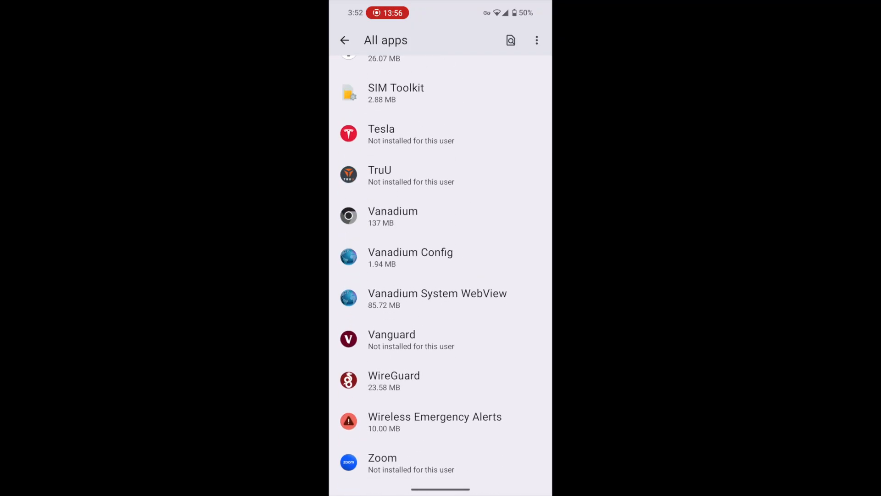
- Scroll the All apps list through its middle and back to the top, starting with Accrescent
{"action": "left_click", "coordinate": [382, 462]}
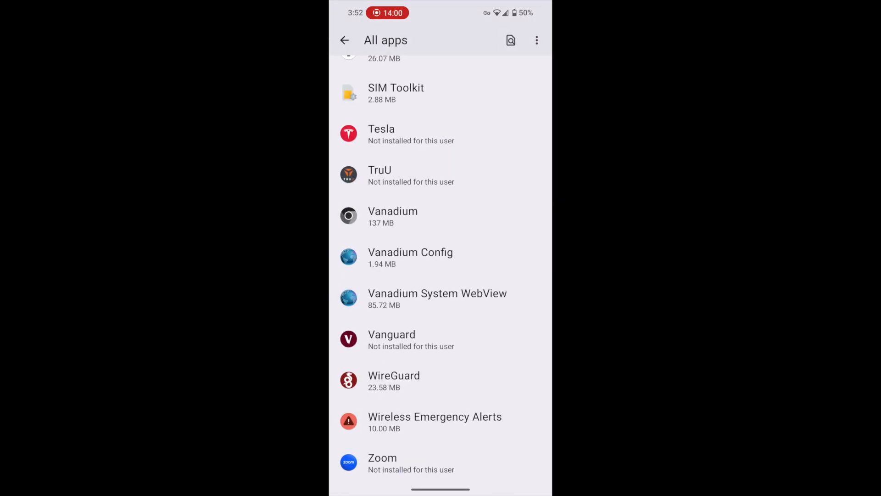
{"action": "left_click", "coordinate": [397, 174]}
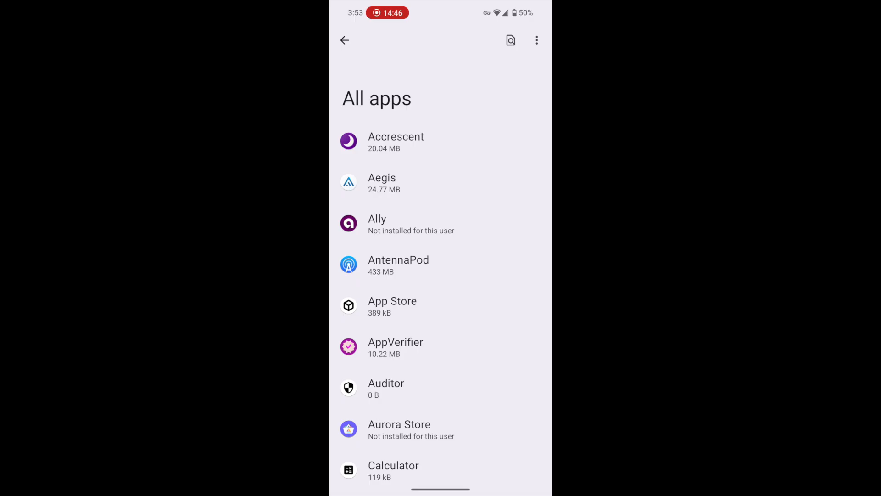
{"action": "scroll", "scroll_direction": "down", "scroll_amount": 3}
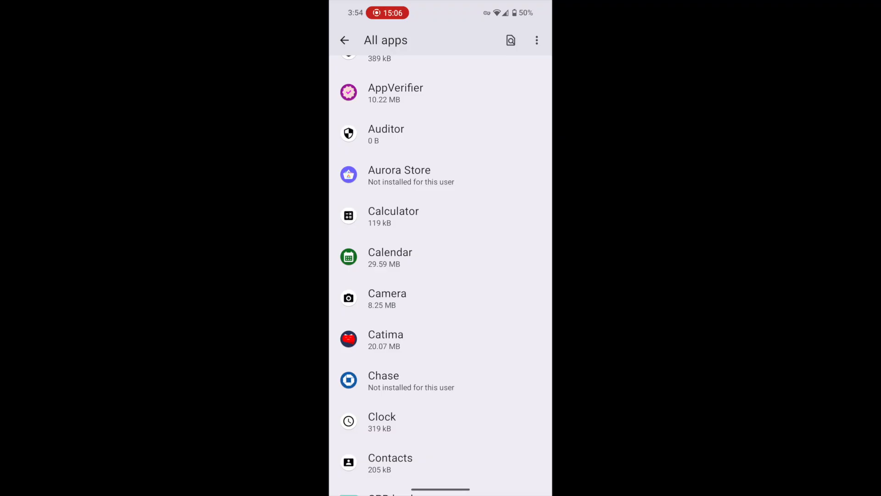
{"action": "scroll", "scroll_direction": "down", "scroll_amount": 3}
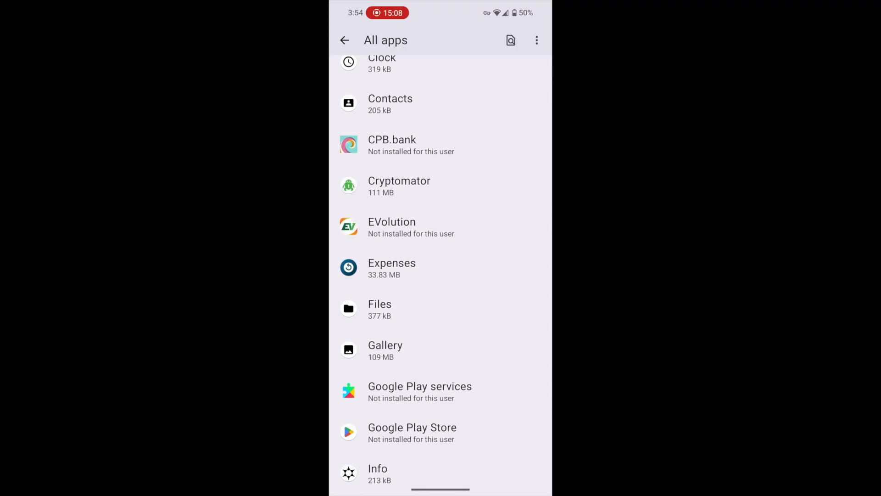
{"action": "scroll", "scroll_direction": "down", "scroll_amount": 3}
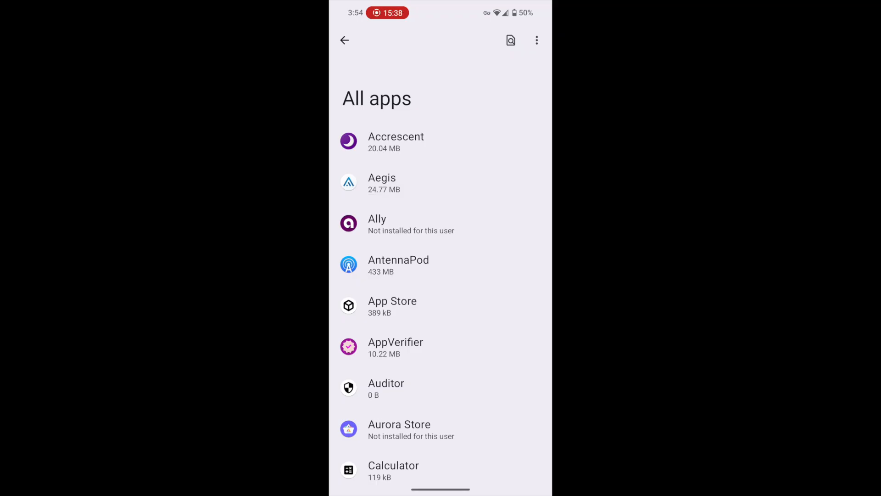
{"action": "scroll", "scroll_direction": "down", "scroll_amount": 3}
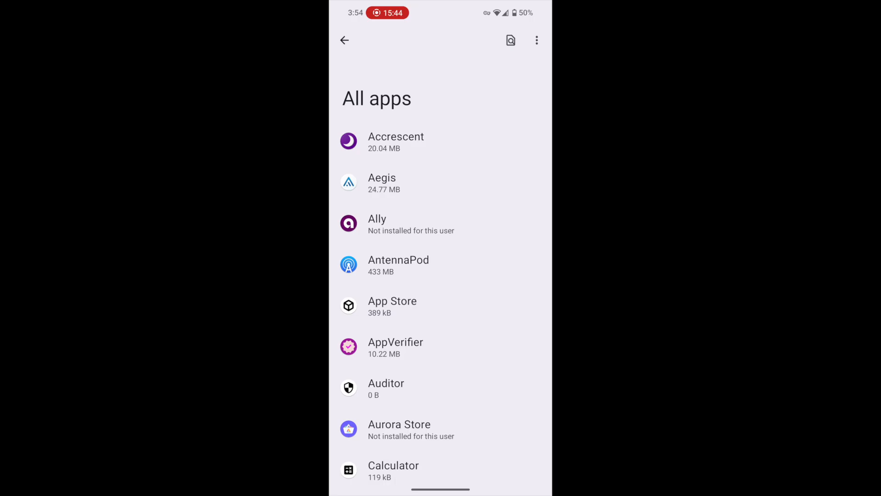
{"action": "scroll", "scroll_direction": "down", "scroll_amount": 3}
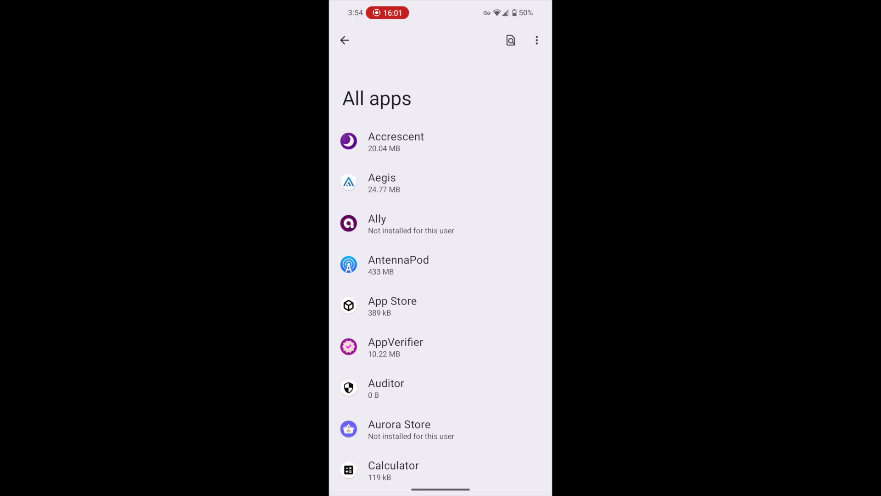
{"action": "left_click", "coordinate": [378, 223]}
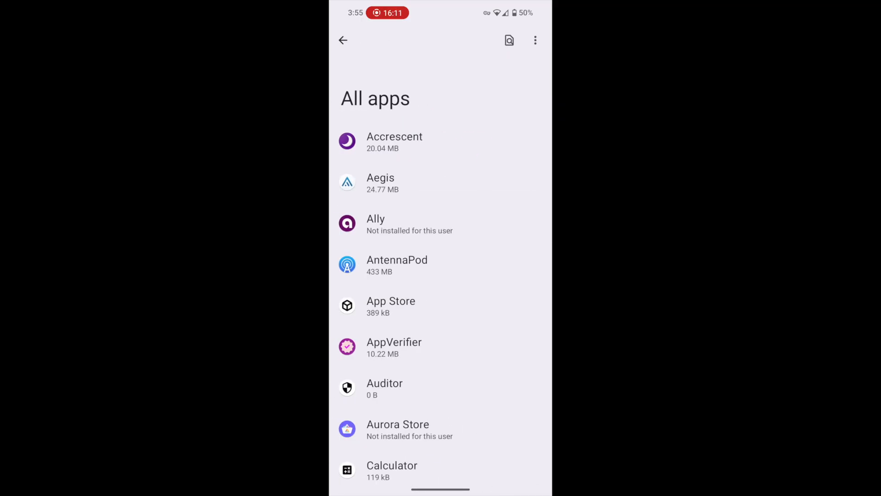
{"action": "scroll", "scroll_direction": "down", "scroll_amount": 3}
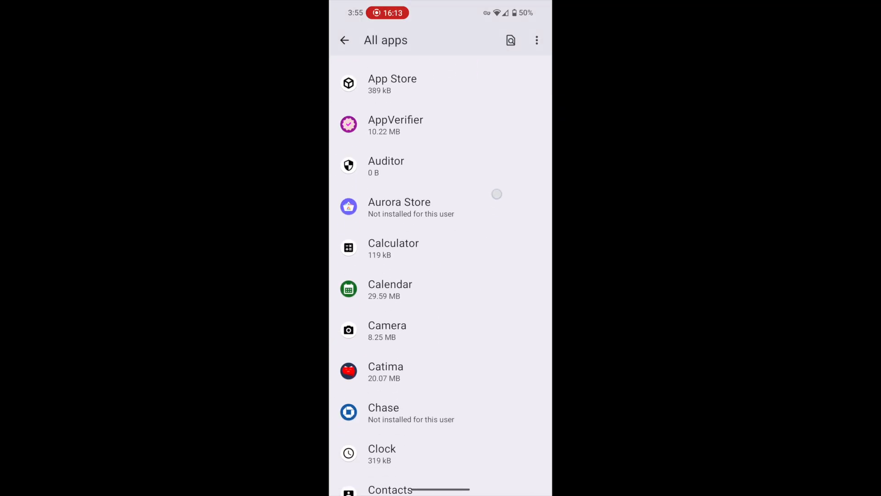
{"action": "left_click", "coordinate": [384, 413]}
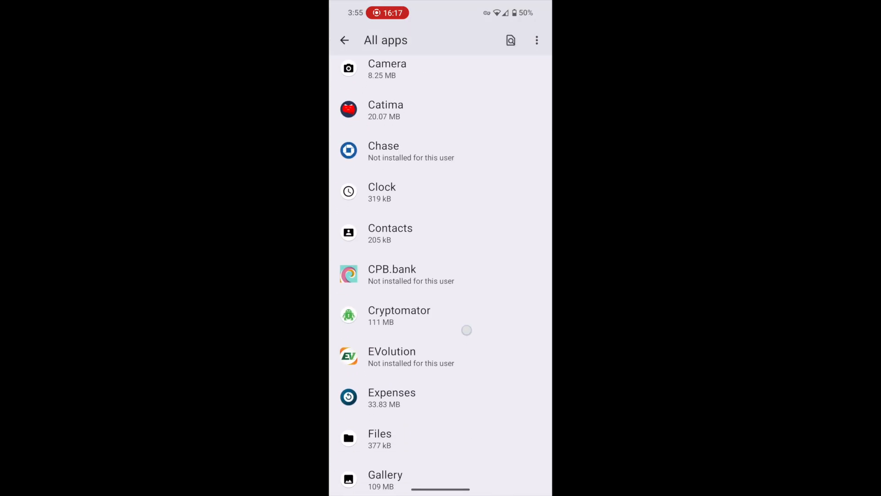
{"action": "left_click", "coordinate": [391, 274]}
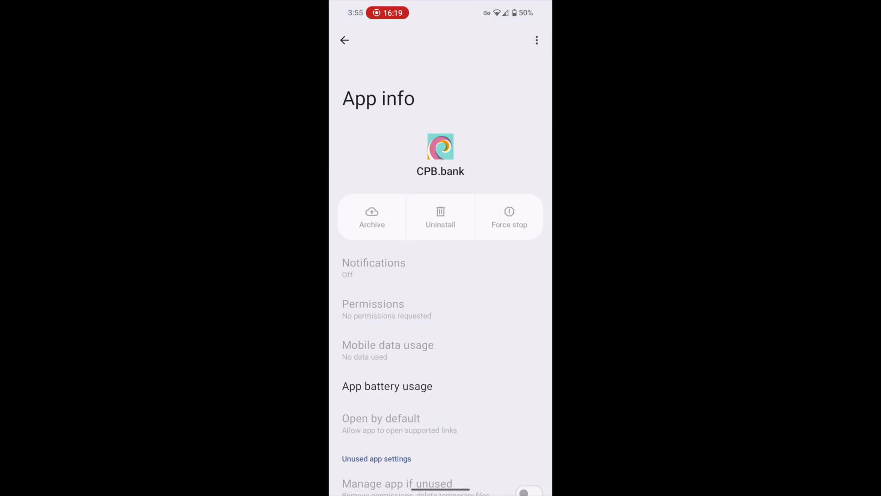
{"action": "left_click", "coordinate": [345, 40]}
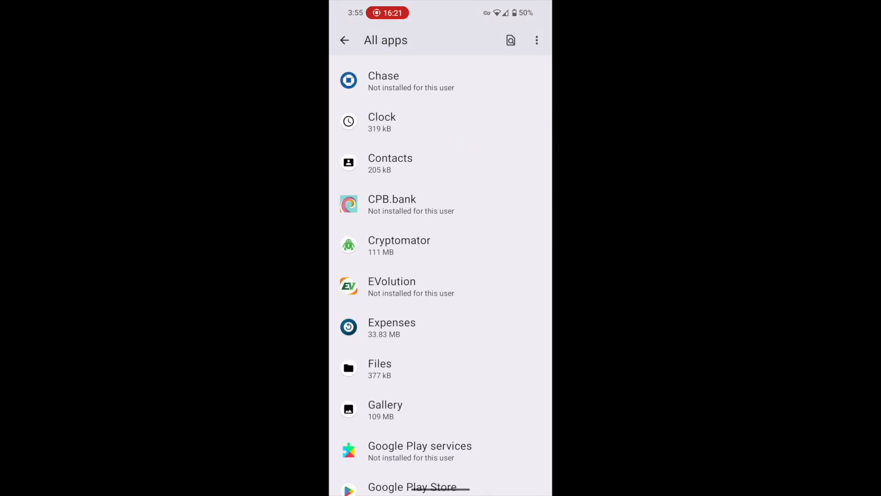
{"action": "left_click", "coordinate": [391, 286]}
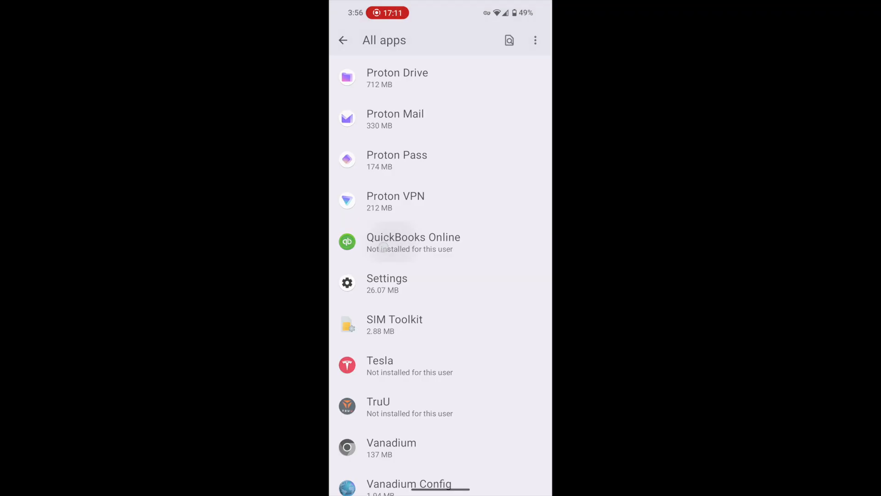
- View Vanguard's App info page and return to the All apps list
{"action": "left_click", "coordinate": [413, 242]}
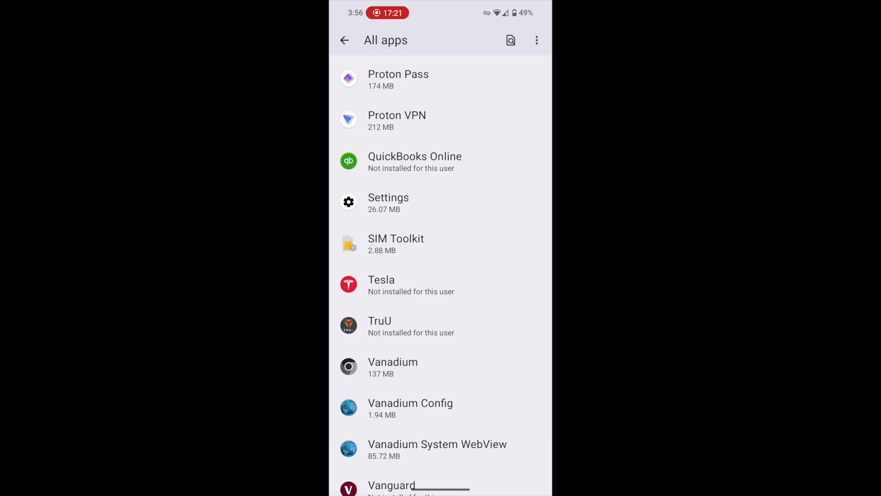
{"action": "left_click", "coordinate": [392, 485]}
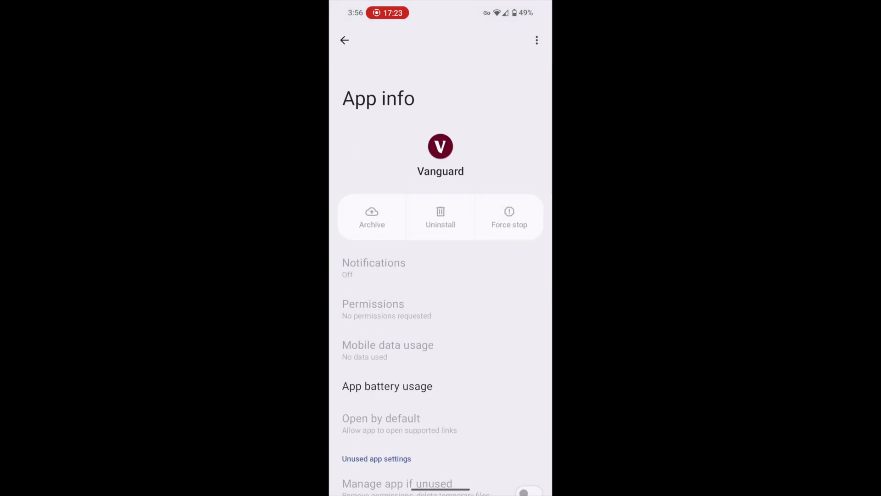
{"action": "left_click", "coordinate": [344, 40]}
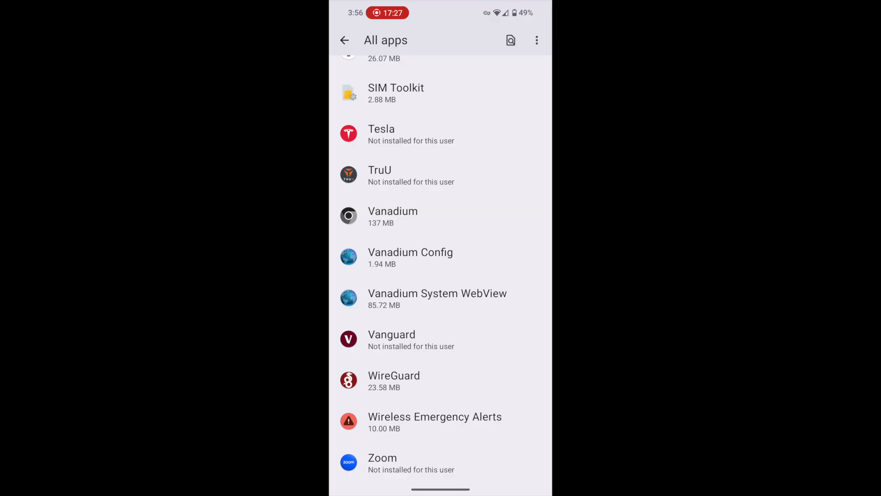
- Scroll the All apps list back to its start and return to the Settings Apps overview page
{"action": "scroll", "scroll_direction": "up", "scroll_amount": 3}
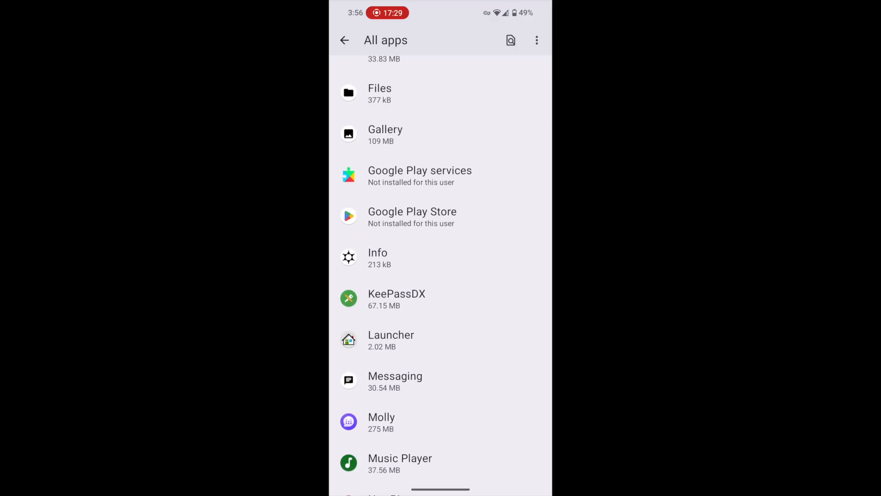
{"action": "scroll", "scroll_direction": "down", "scroll_amount": 3}
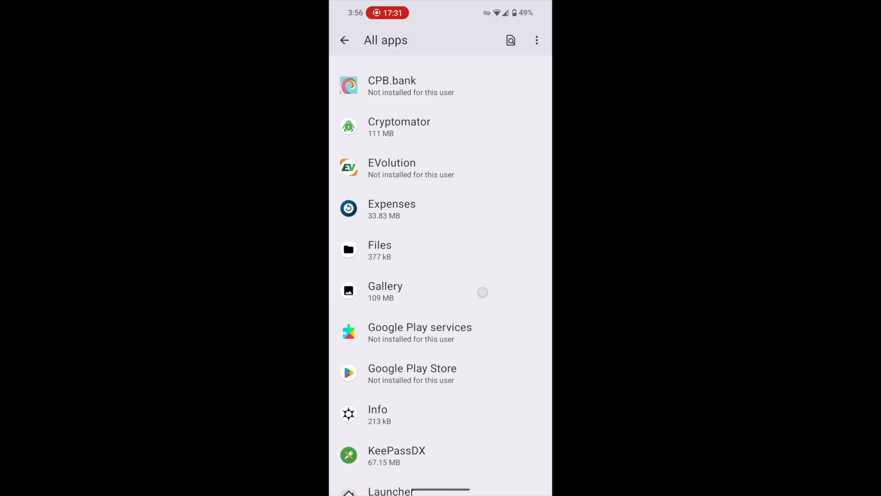
{"action": "scroll", "scroll_direction": "down", "scroll_amount": 3}
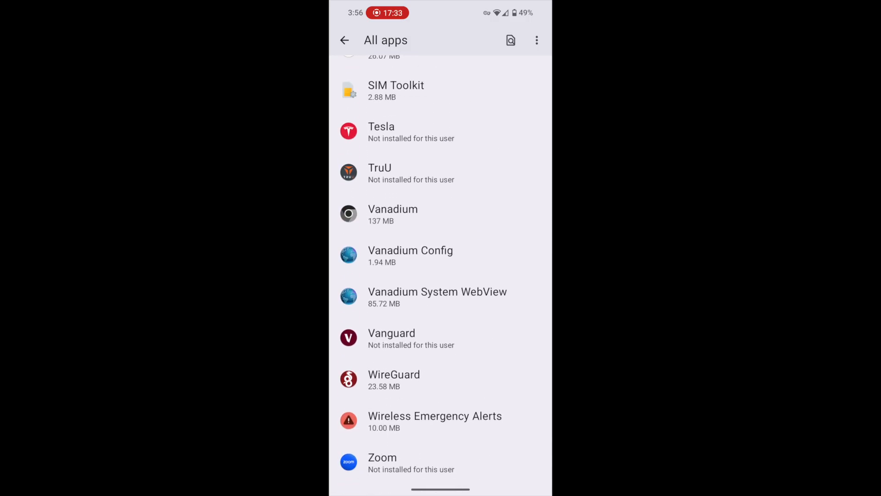
{"action": "scroll", "scroll_direction": "down", "scroll_amount": 3}
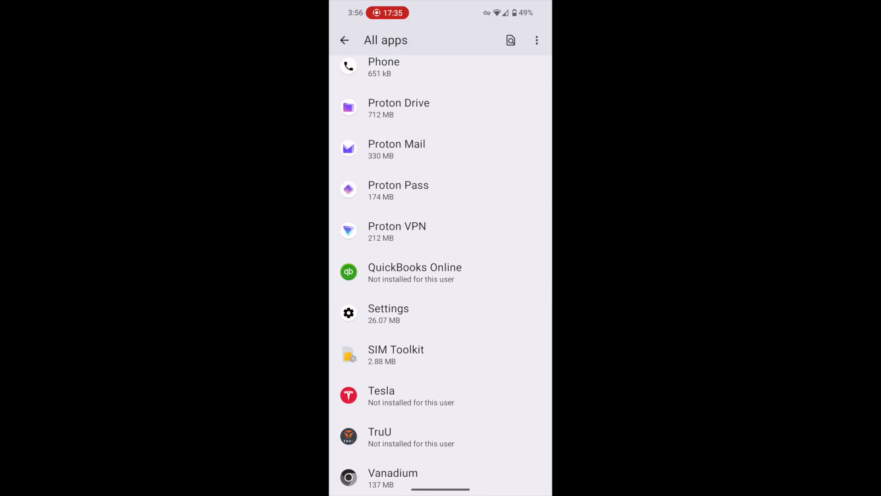
{"action": "scroll", "scroll_direction": "down", "scroll_amount": 3}
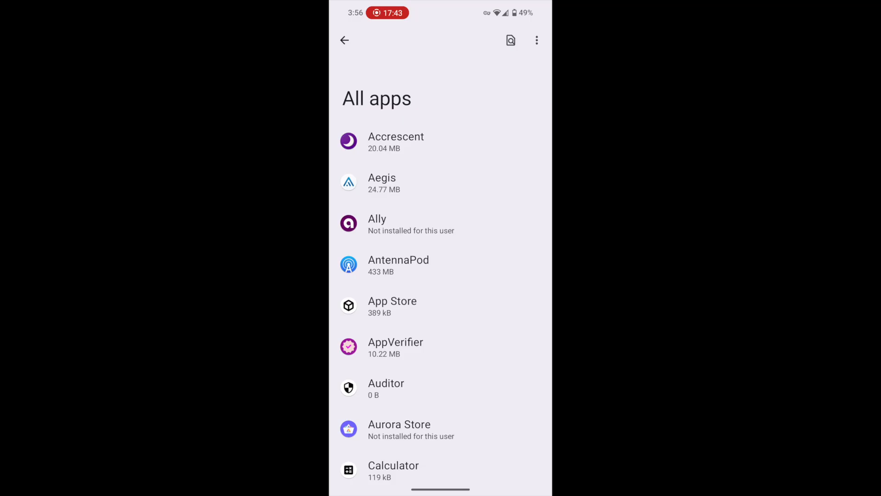
{"action": "left_click", "coordinate": [343, 40]}
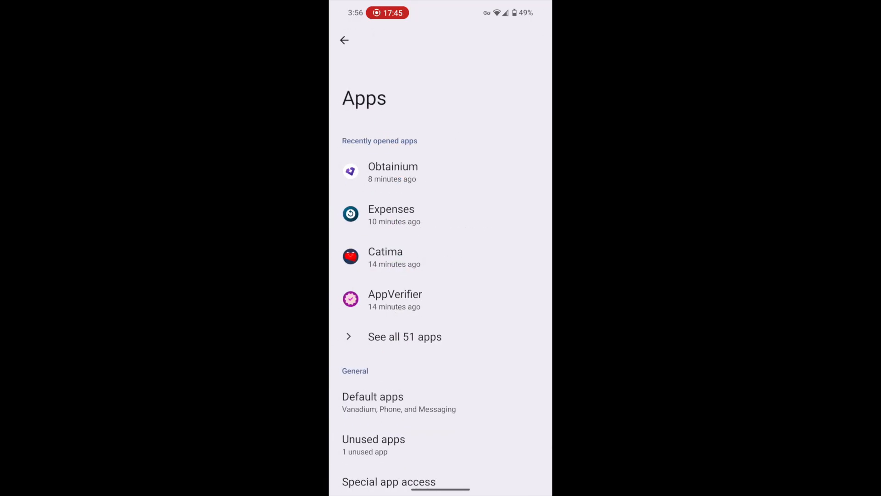
- Back out to the main Settings page, then return to the launcher home screen
{"action": "left_click", "coordinate": [344, 40]}
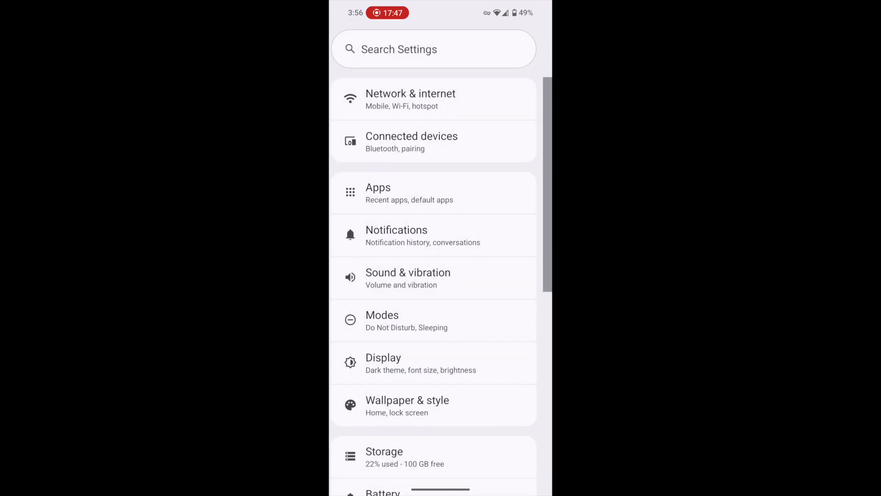
{"action": "key", "text": "HOME"}
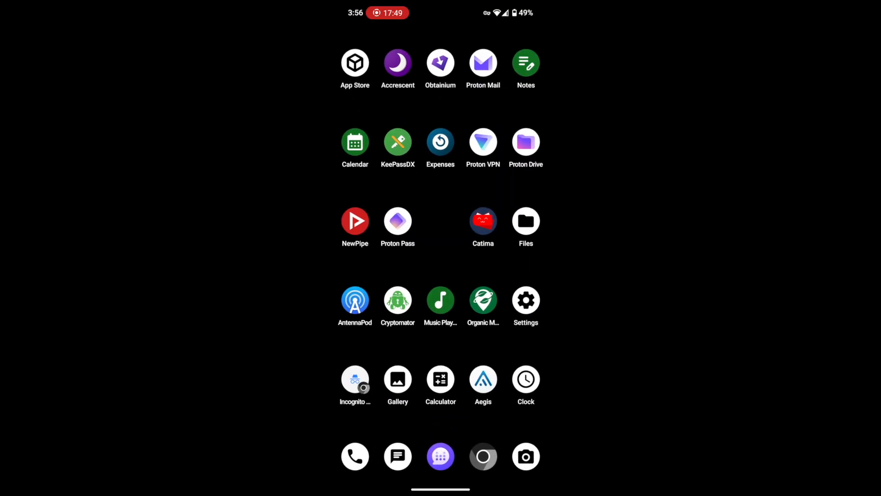